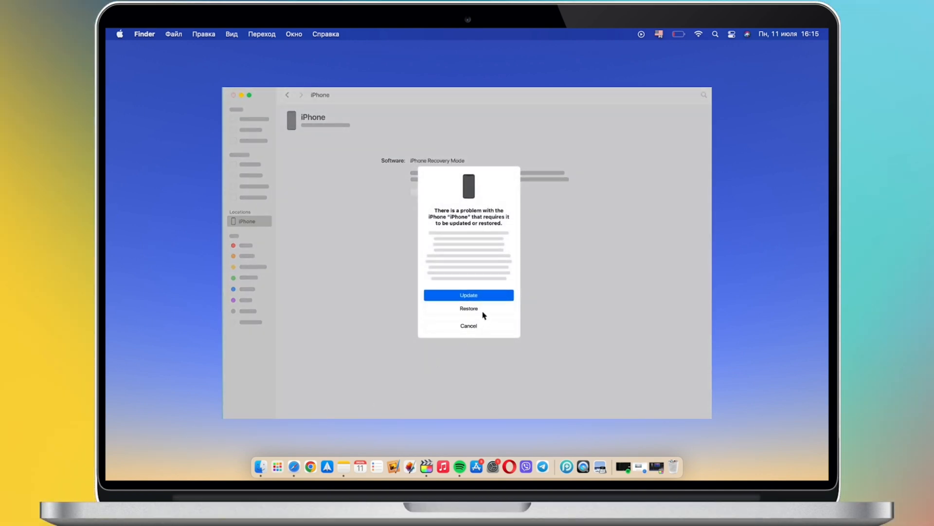
Choose Restore, confirm erasing the iPhone, and accept the software licence agreement
click(468, 308)
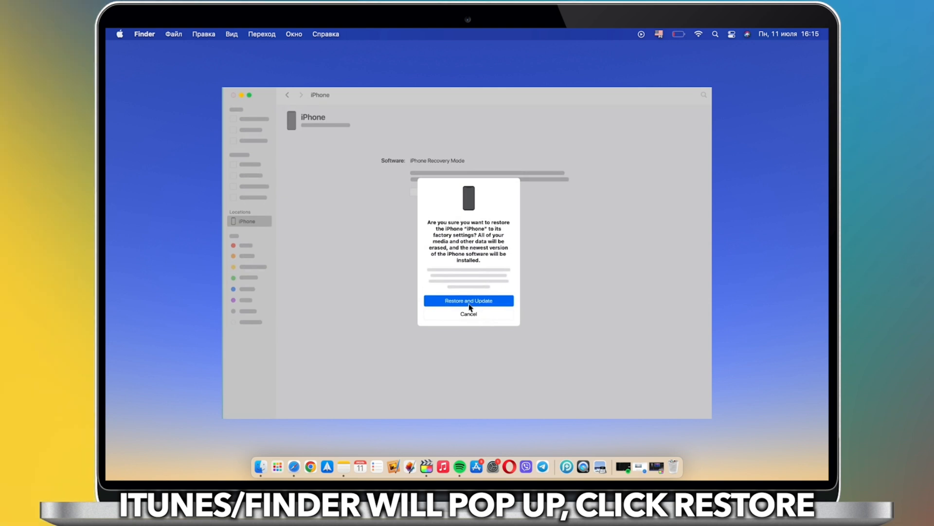
click(468, 300)
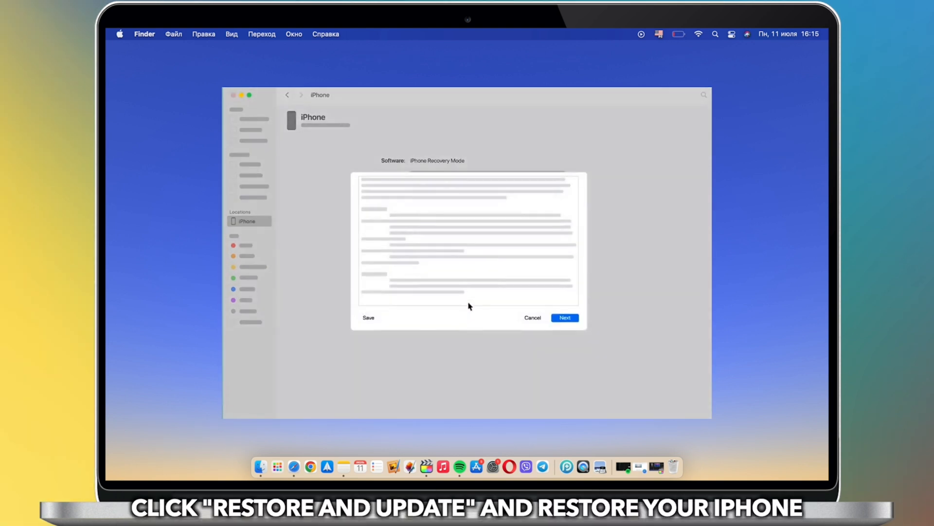
click(564, 318)
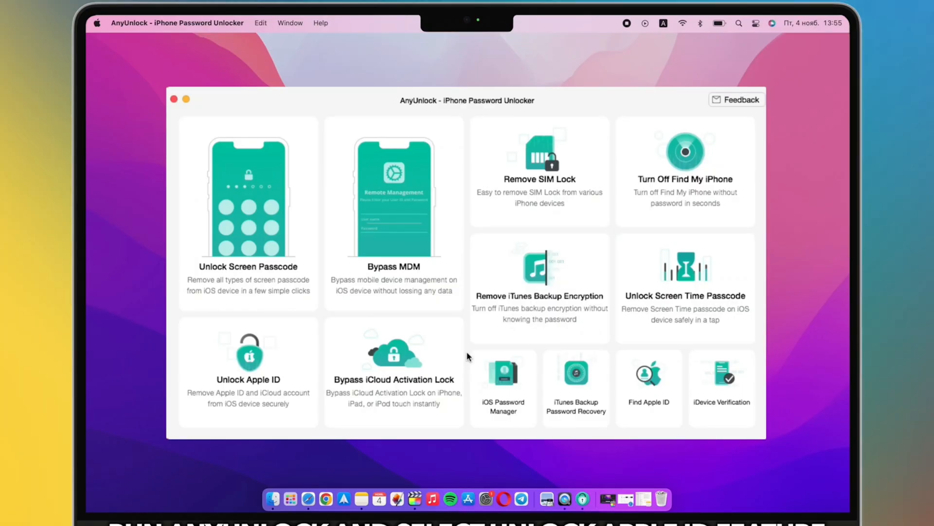
Start Unlock Apple ID on the iPhone XS and acknowledge the do-not-erase warning
click(248, 379)
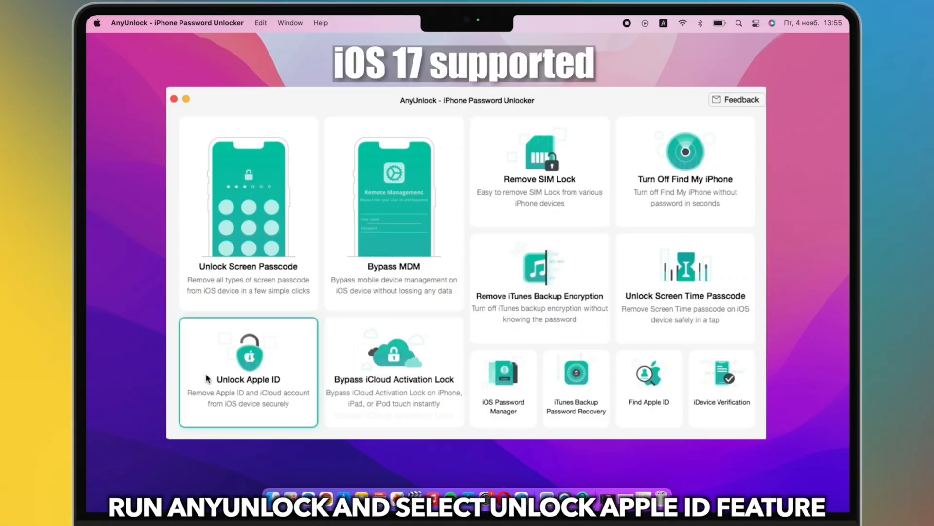
click(248, 370)
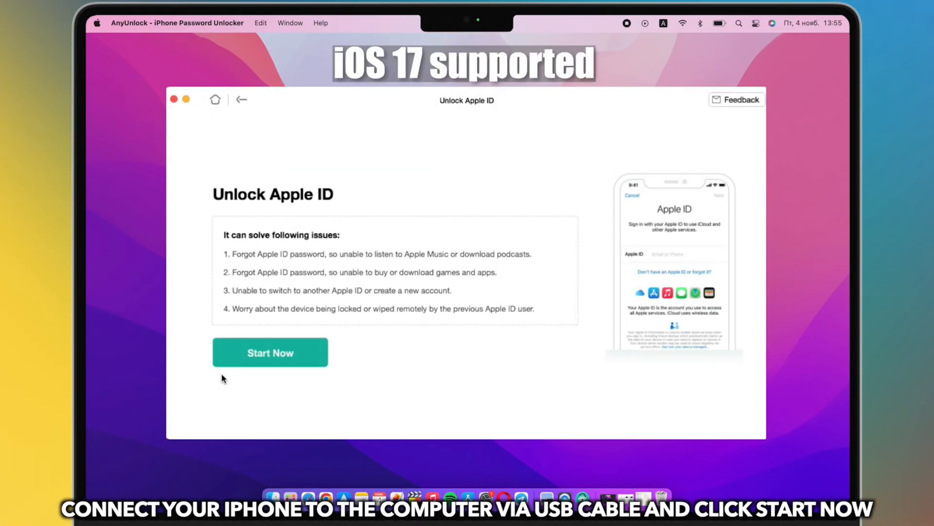
click(271, 352)
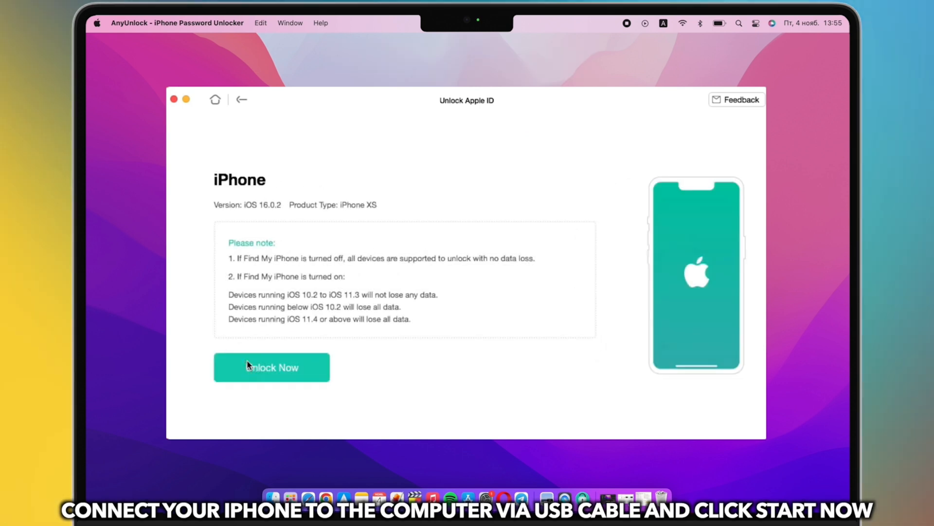
click(272, 367)
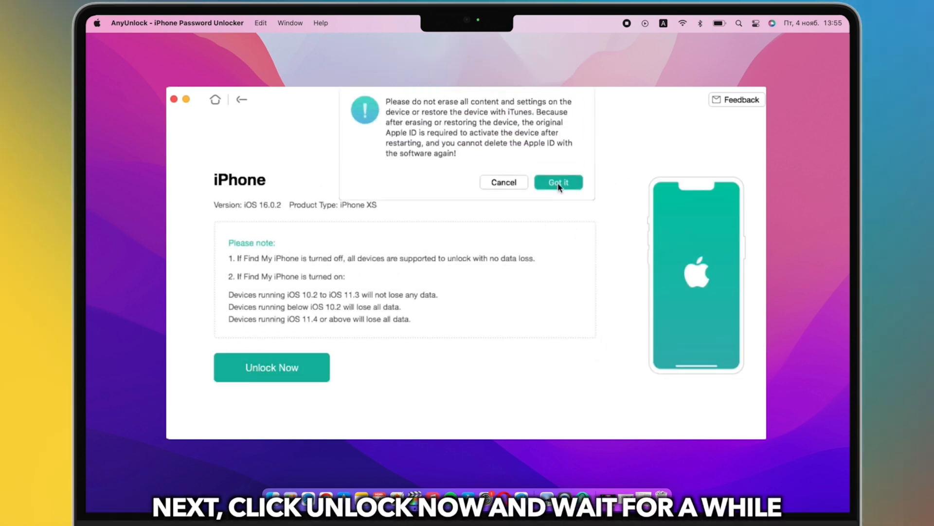
click(559, 182)
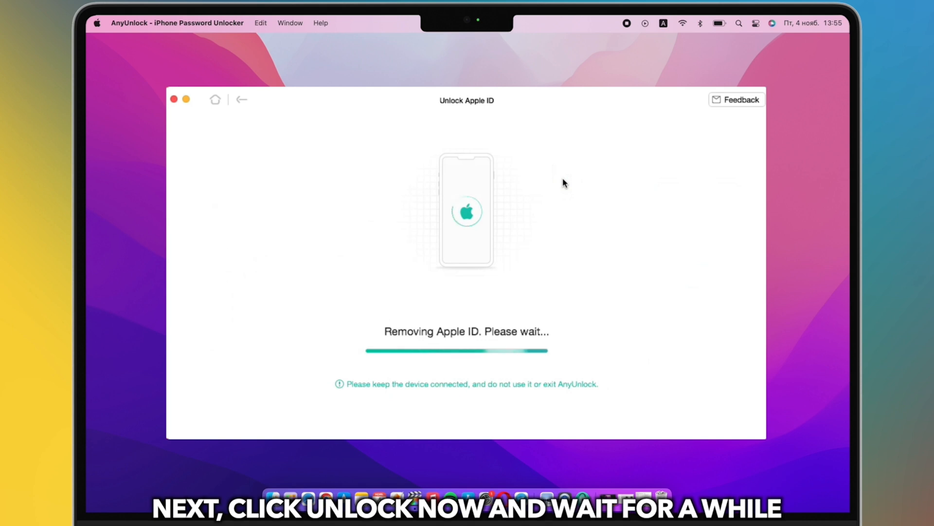